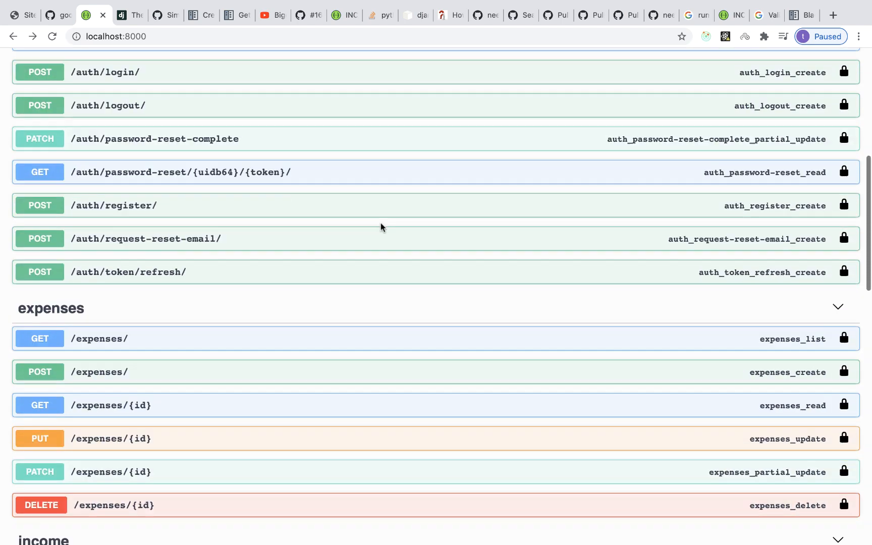
Locate and open the project's urls.py file in the editor
scroll(up, 3)
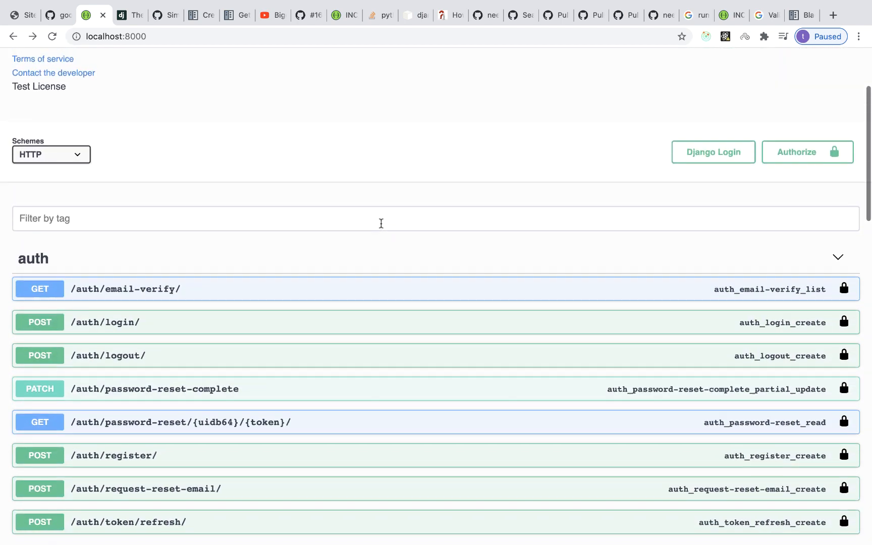
scroll(down, 3)
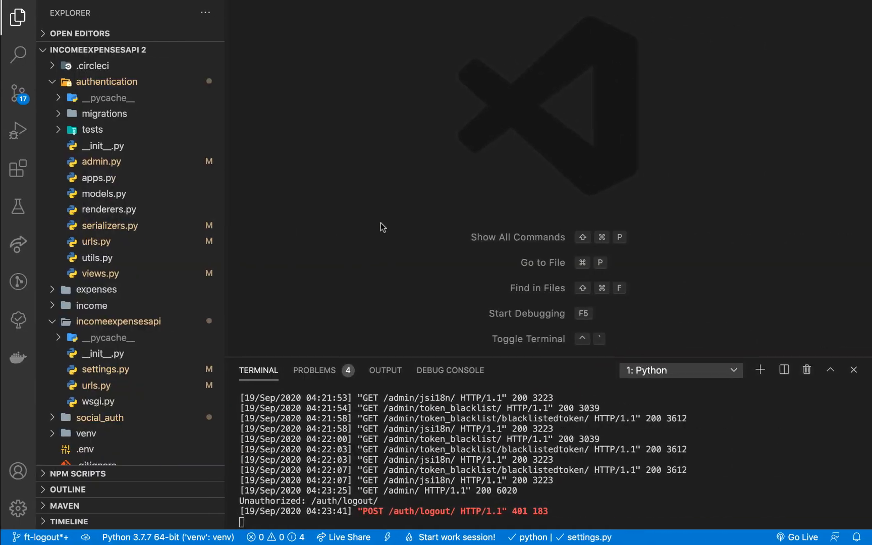
mouse_move(140, 260)
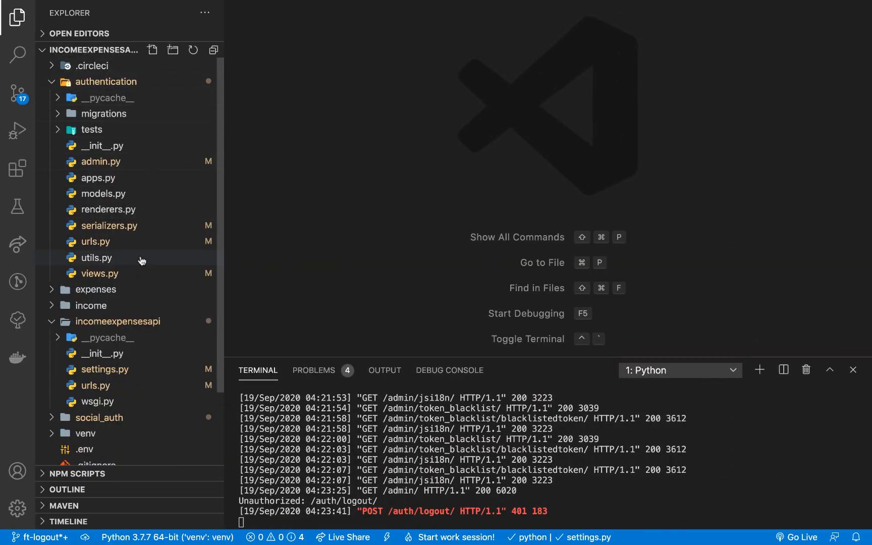
scroll(down, 3)
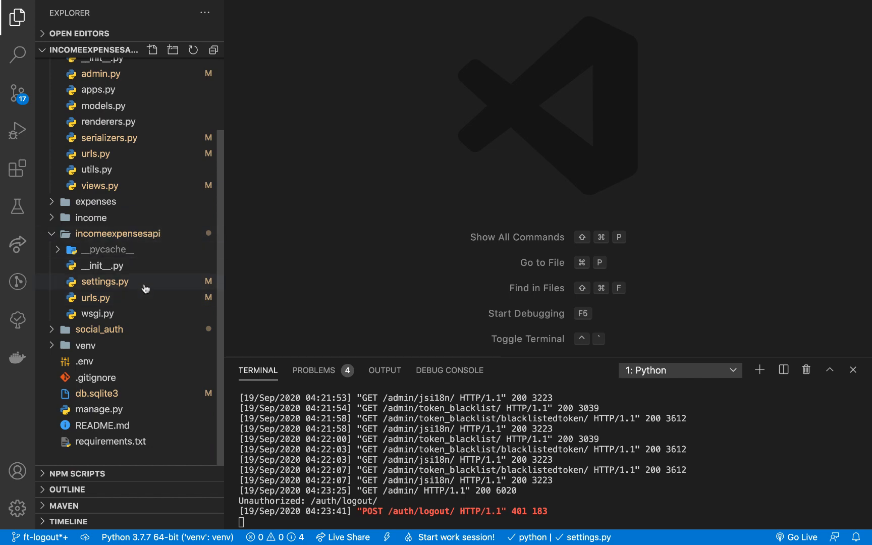
click(96, 297)
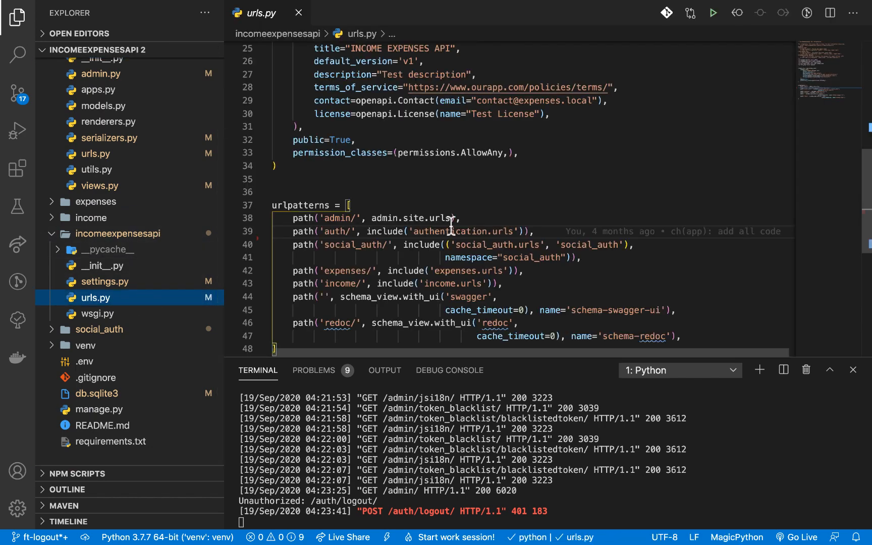
Select the Swagger UI schema_view route in urlpatterns for duplication
scroll(down, 3)
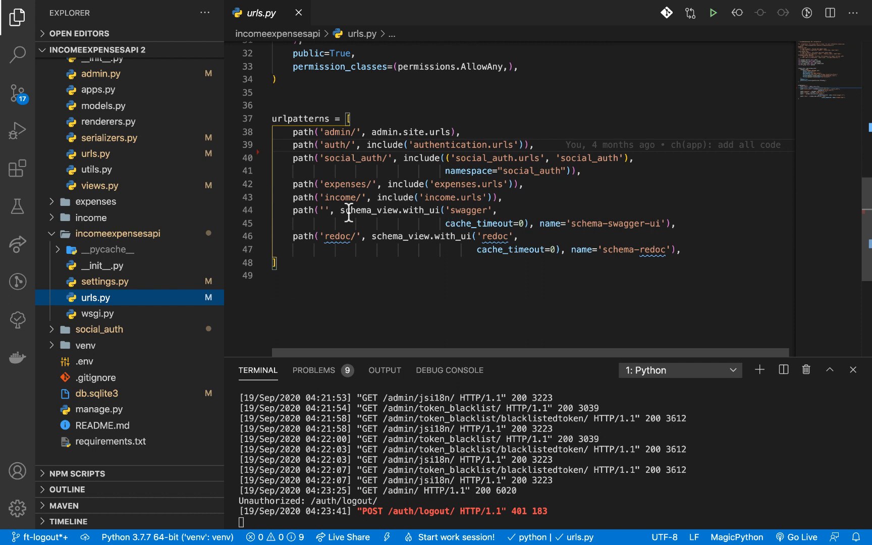
double_click(391, 210)
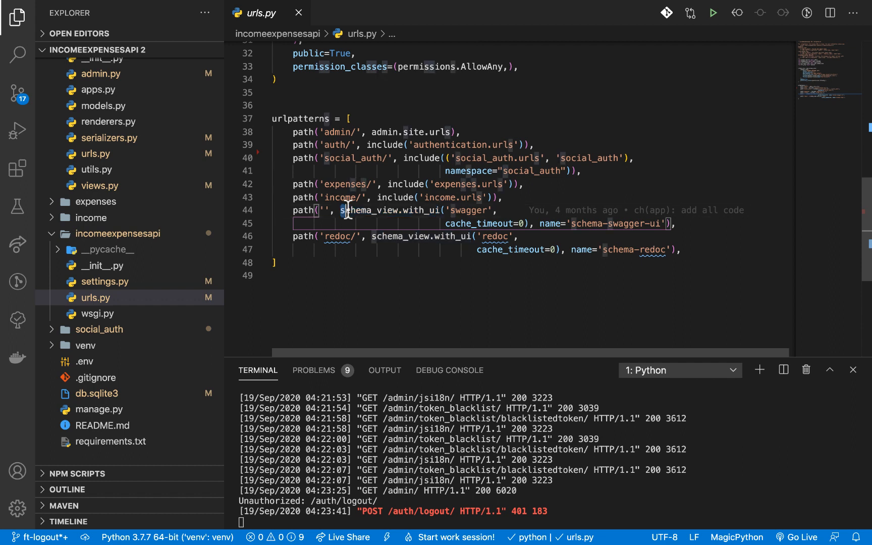
double_click(389, 209)
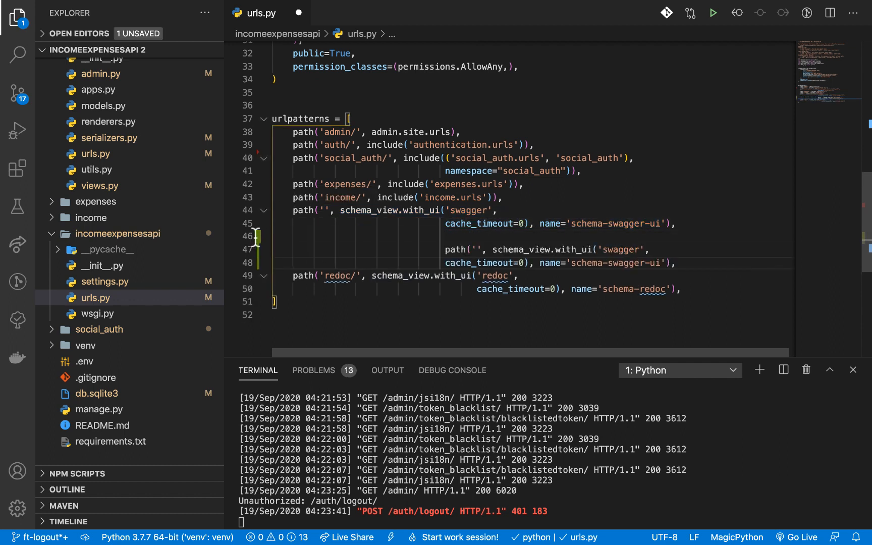
Save urls.py with the duplicate route changed to schema_view.without_ui(cache_timeout=0)
key(ctrl+s)
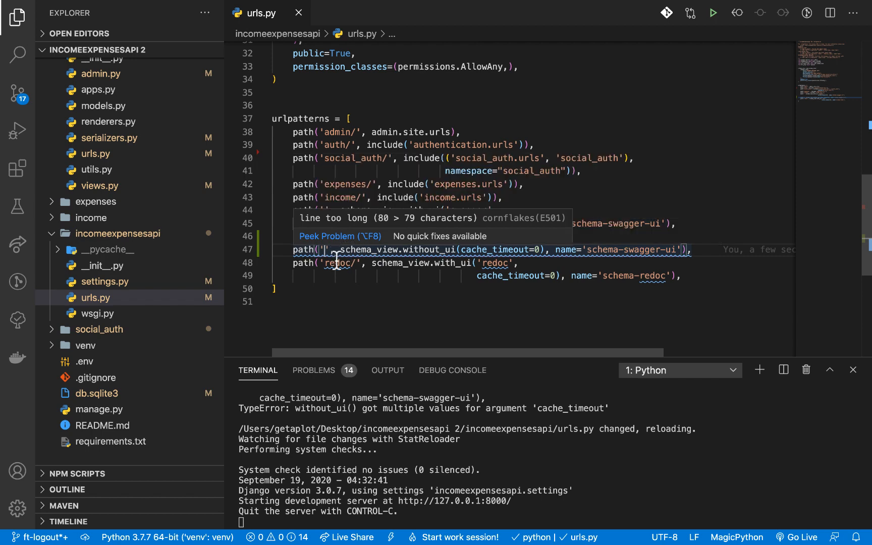
mouse_move(358, 249)
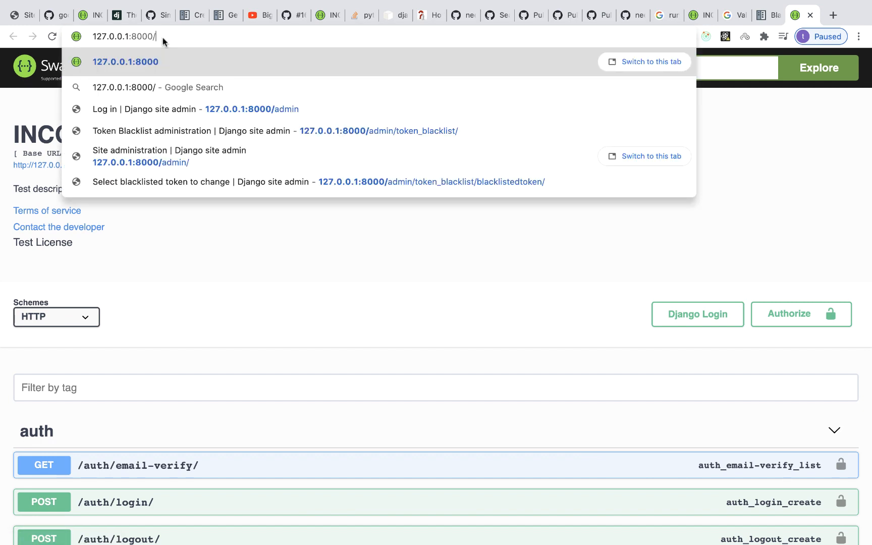
Request 127.0.0.1:8000/api/api.json/ in Chrome to download the API schema
text(api/api.json/)
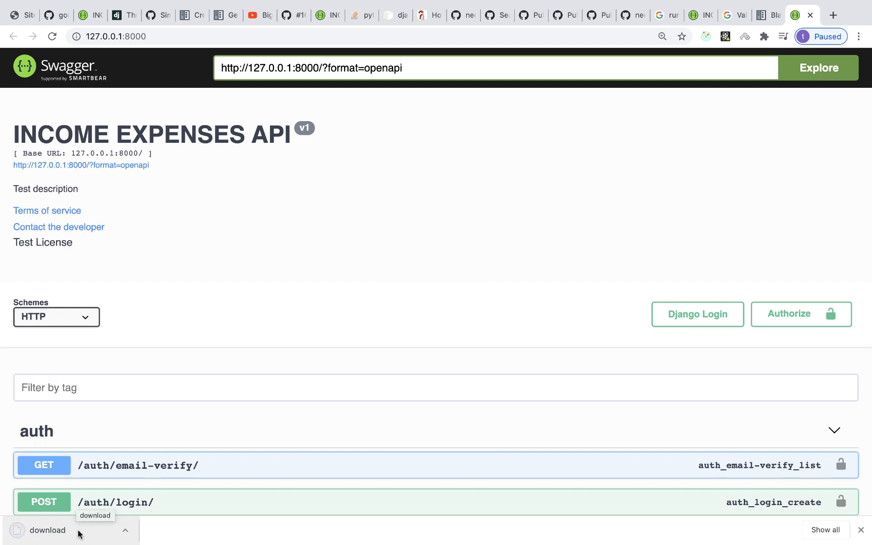
mouse_move(270, 189)
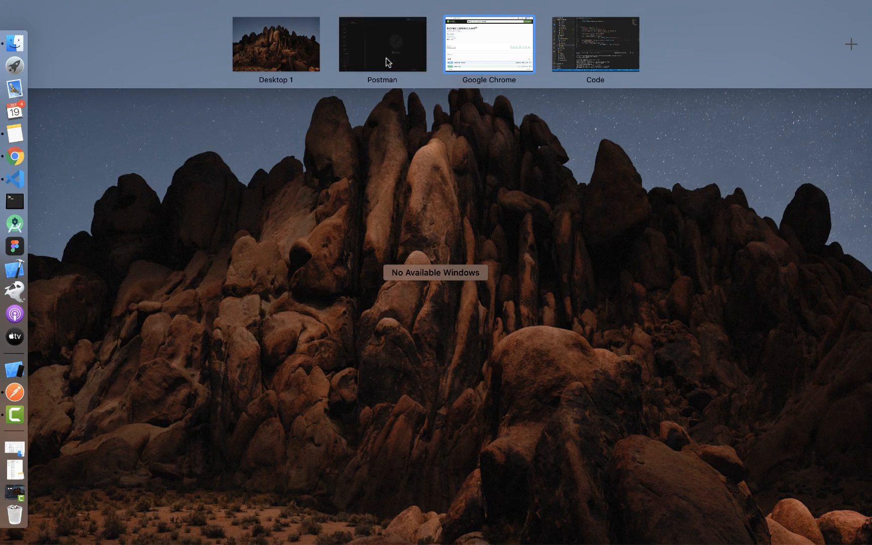
click(382, 45)
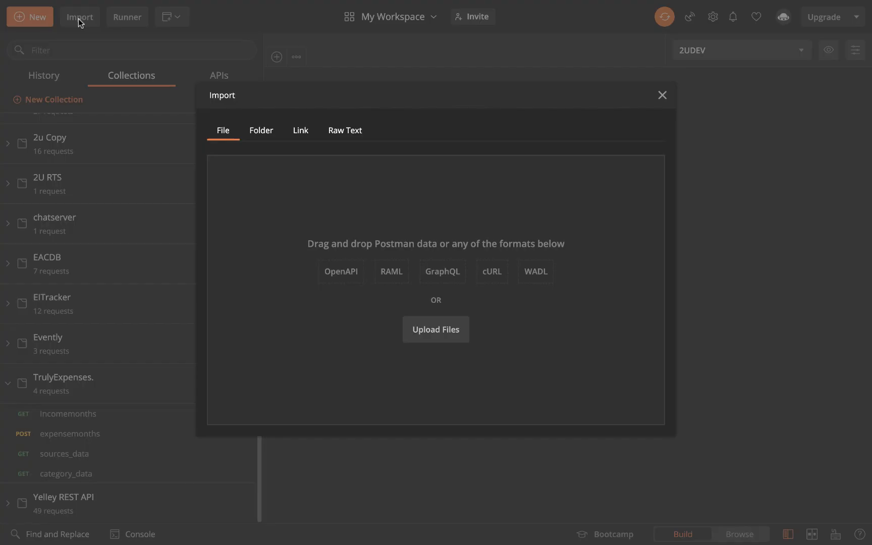
click(301, 130)
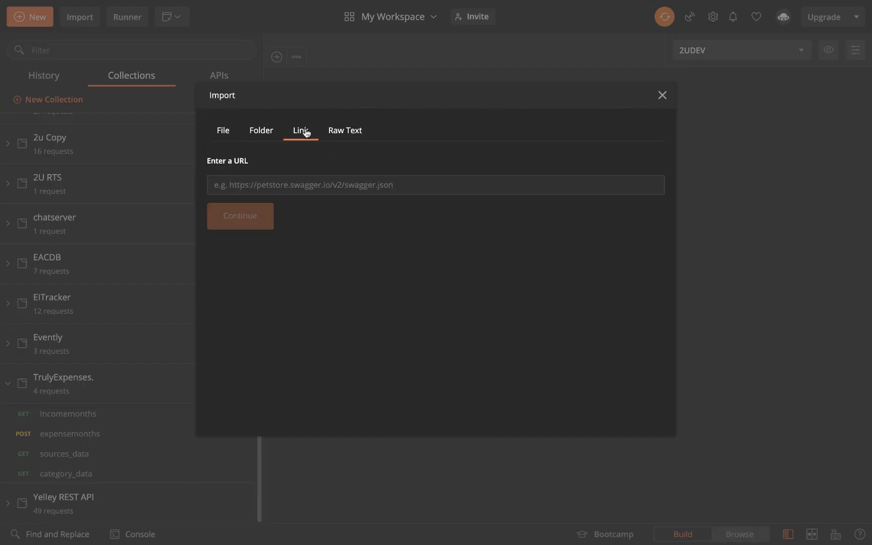
click(434, 185)
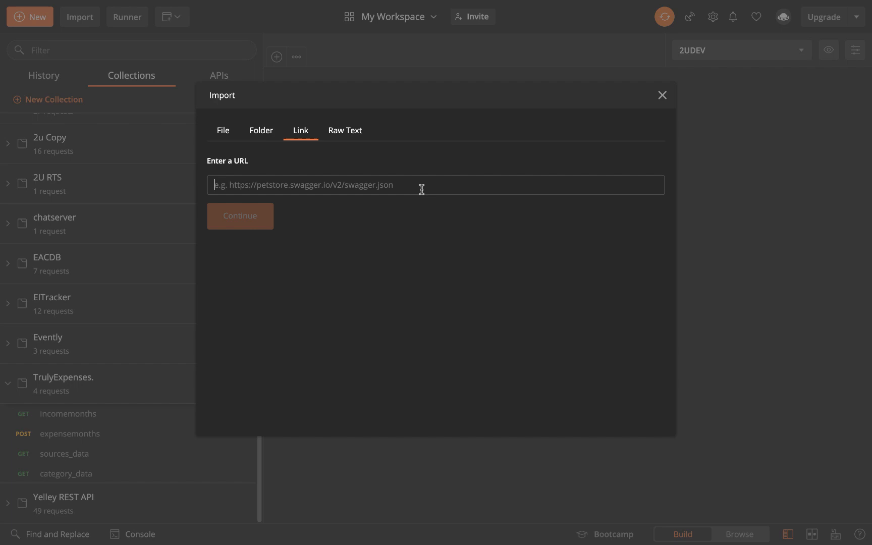
text(api/api.json/)
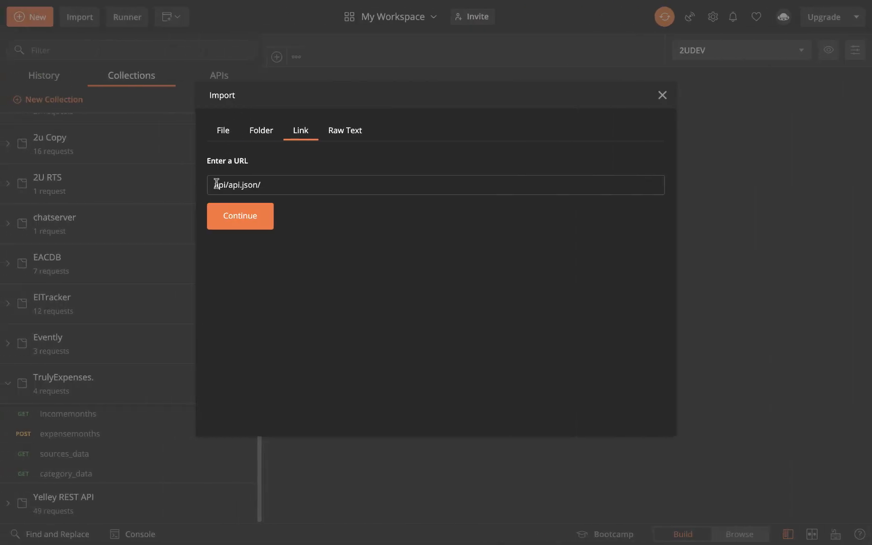
text(http://127.0.0.1:8000/)
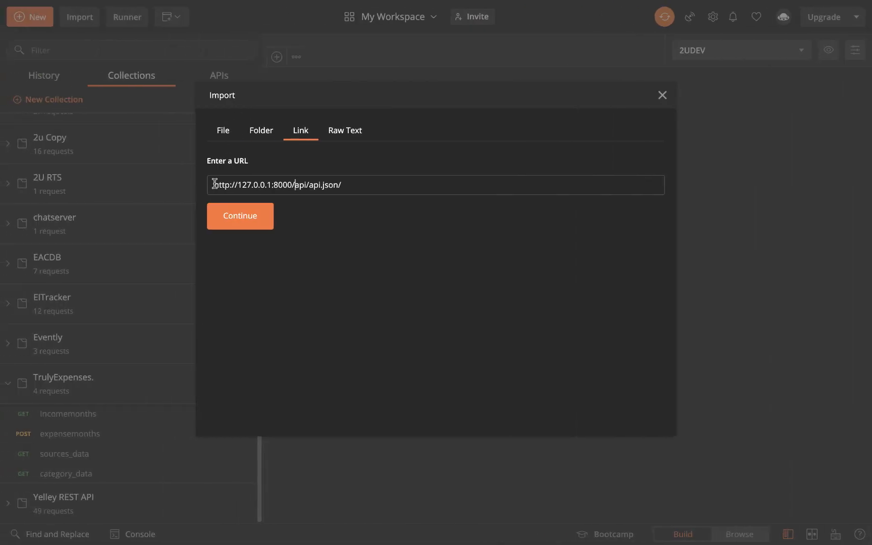
Import INCOME EXPENSES API with a generated collection, reviewing advanced settings
click(239, 215)
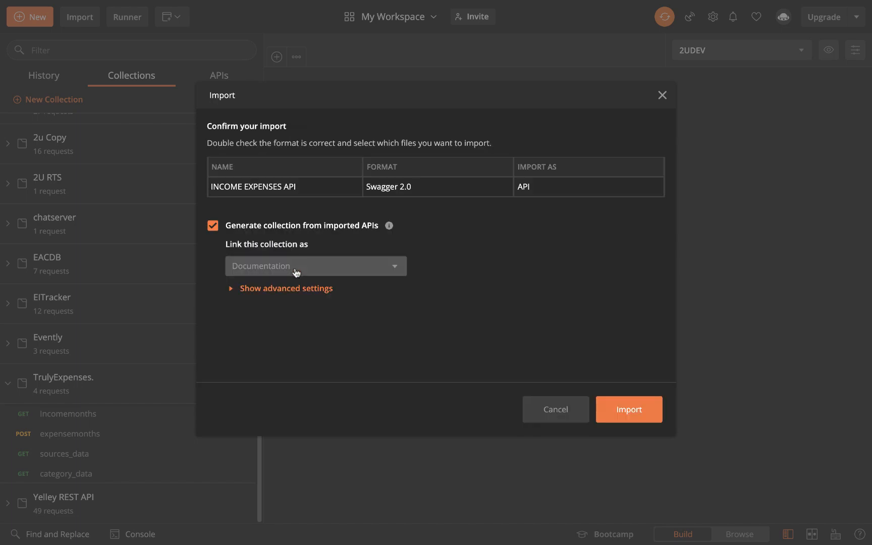
double_click(253, 187)
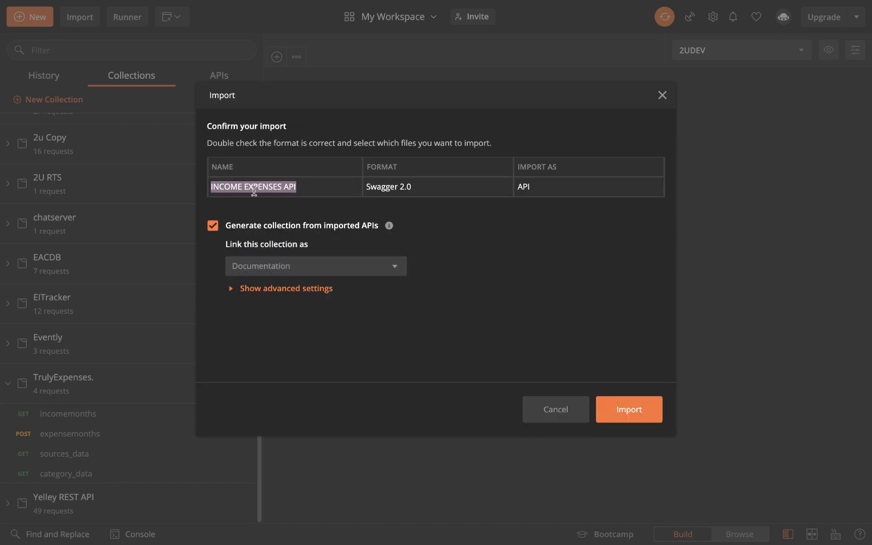
mouse_move(466, 222)
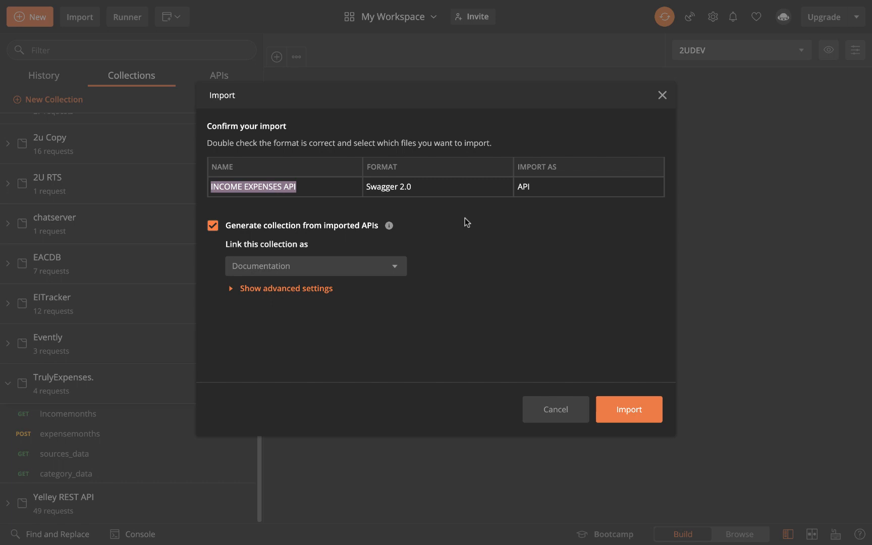
mouse_move(404, 288)
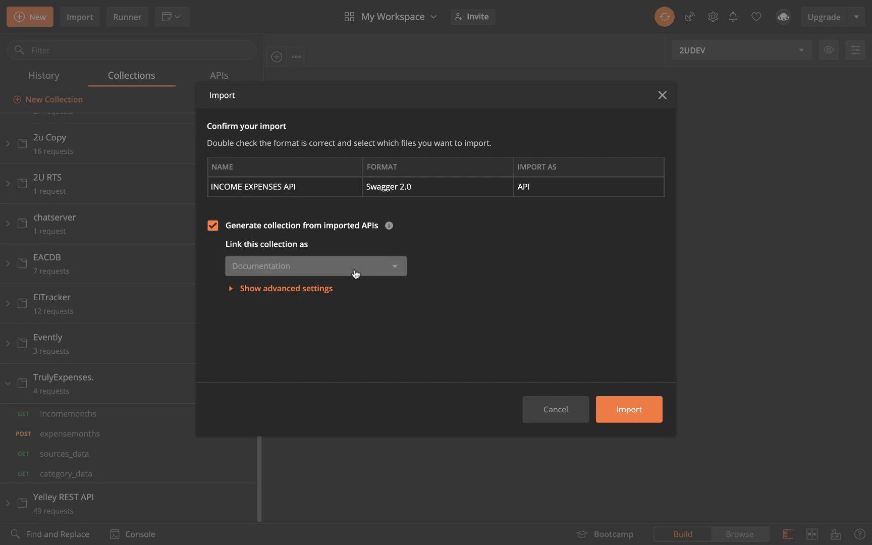
click(314, 265)
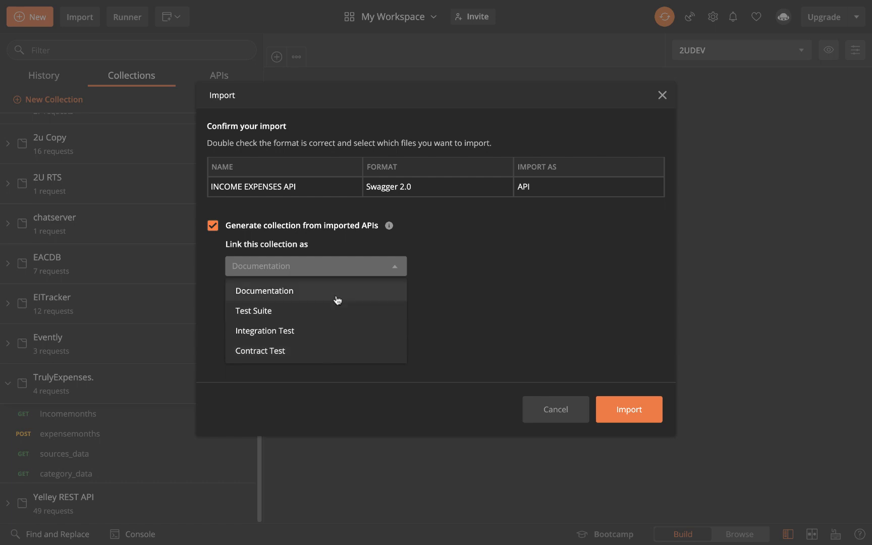
click(263, 291)
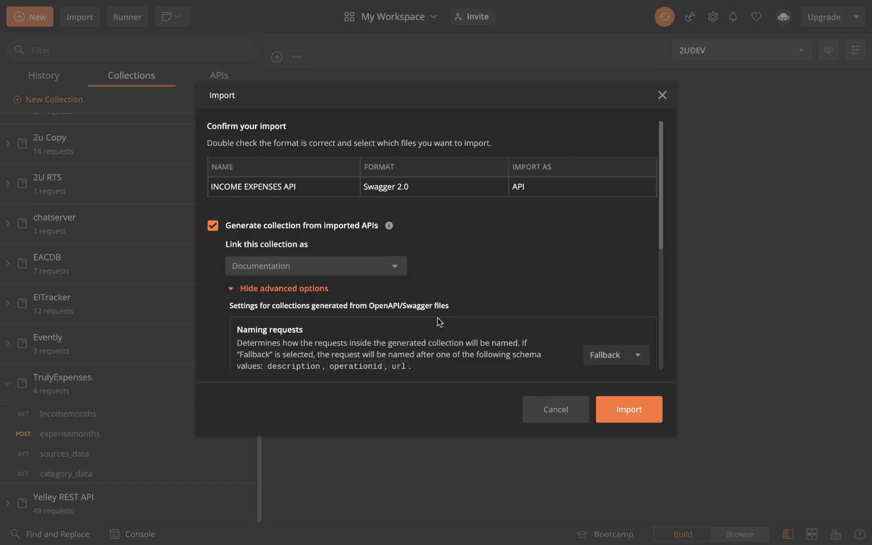
click(629, 410)
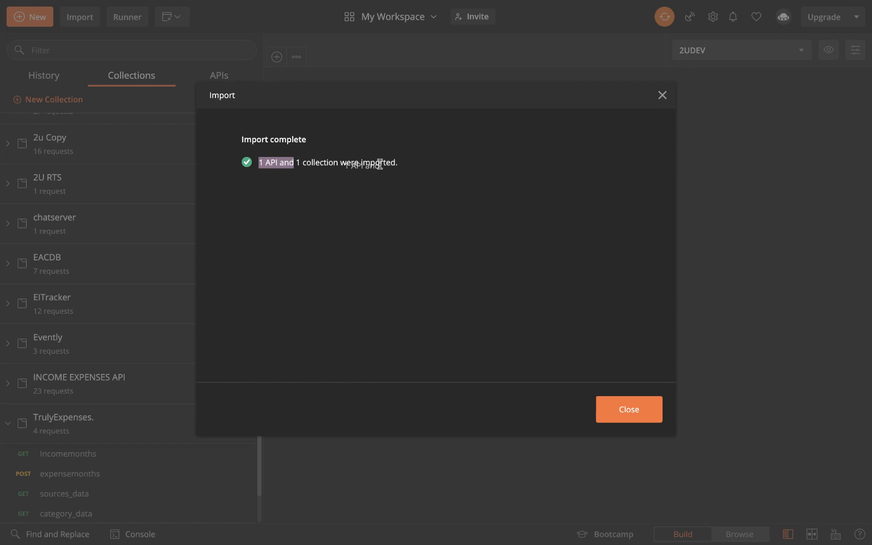
Dismiss the import summary and open the Facebook social-auth POST request from the collection
click(628, 410)
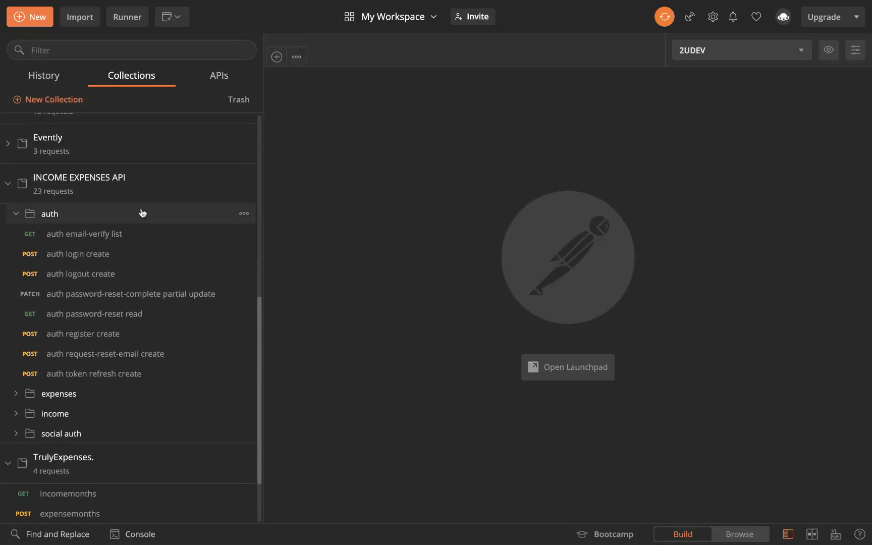
mouse_move(128, 220)
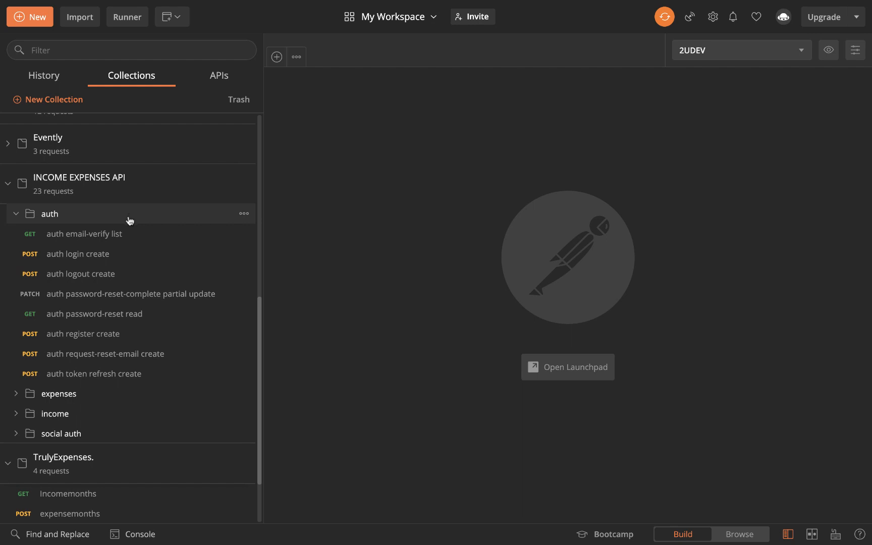
click(57, 394)
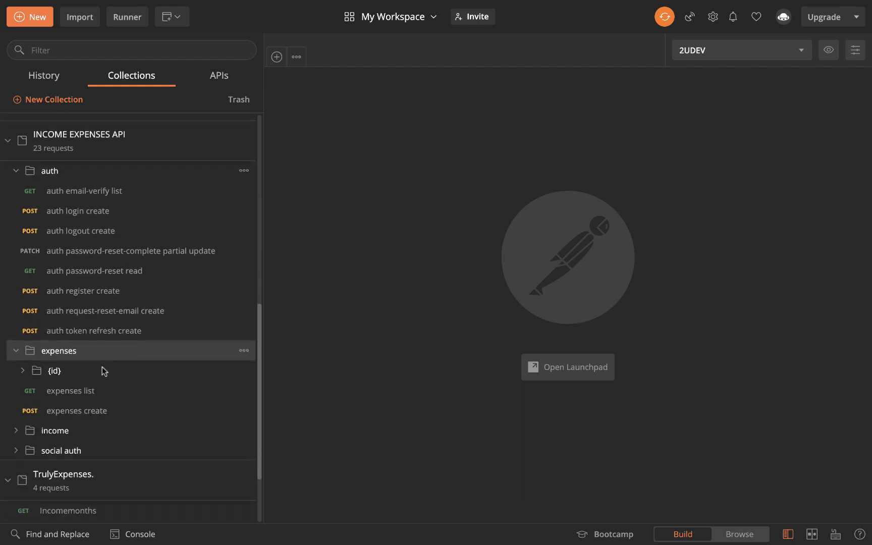
scroll(down, 3)
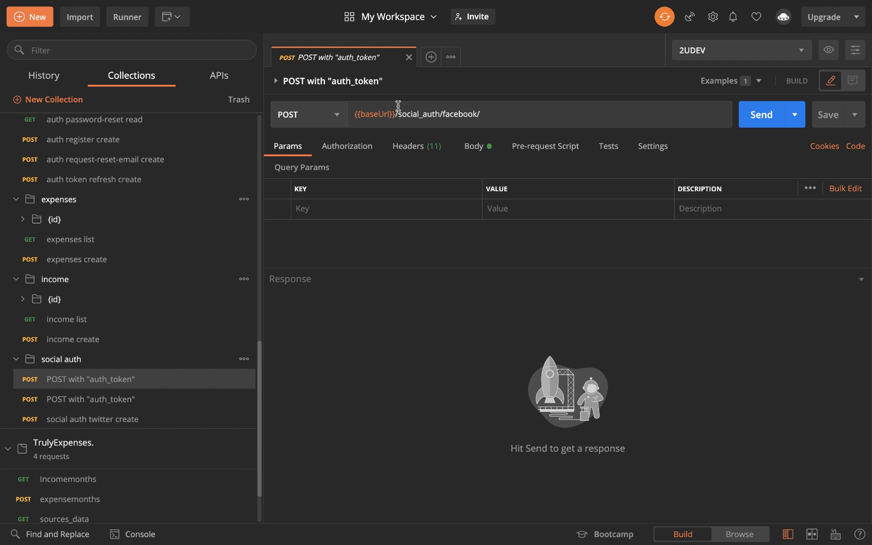
click(474, 146)
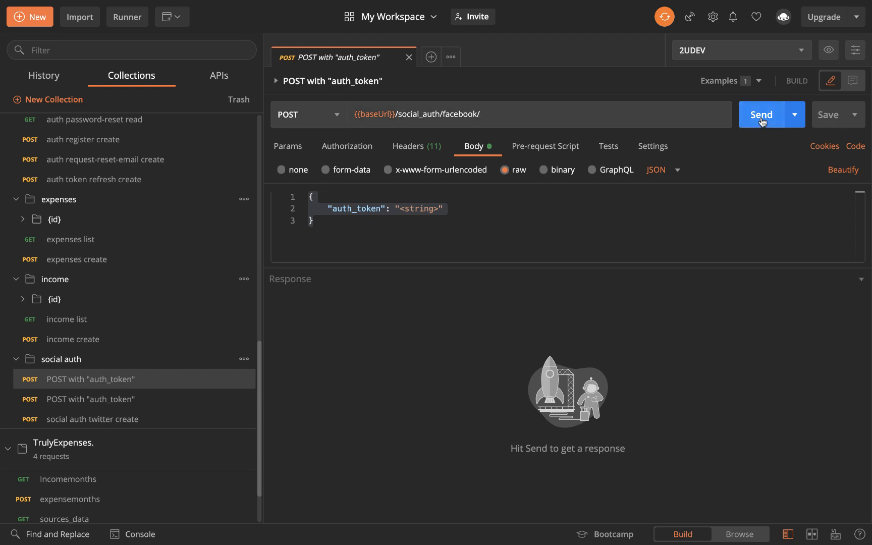
Send the request, then resend it with the extra slash after {{baseUrl}} removed
click(761, 115)
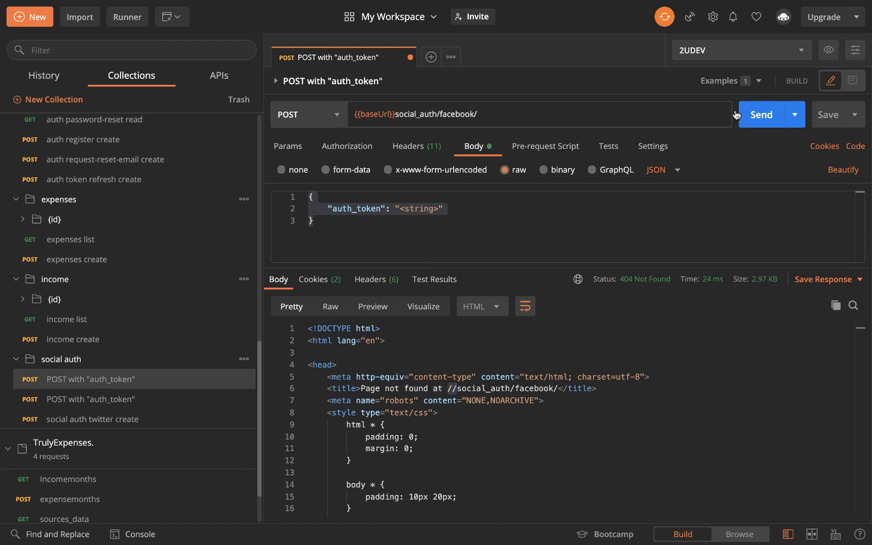
click(761, 115)
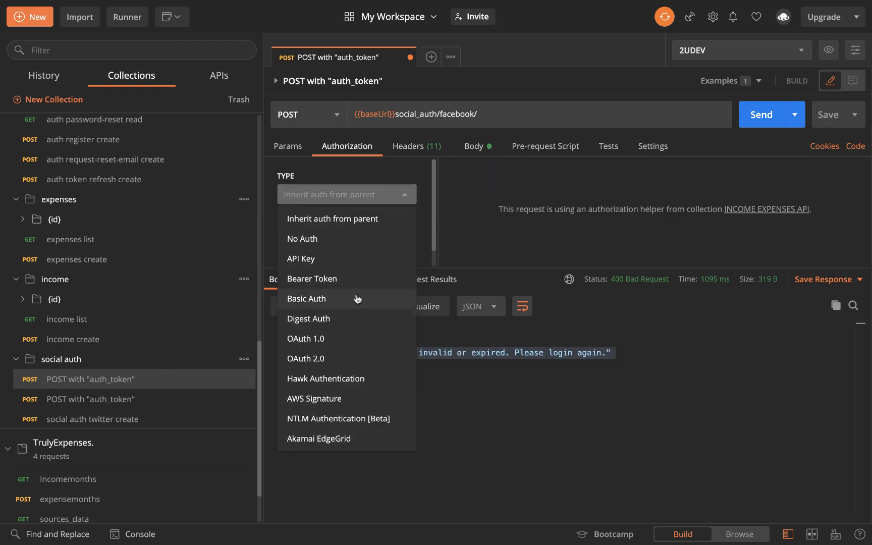
mouse_move(351, 399)
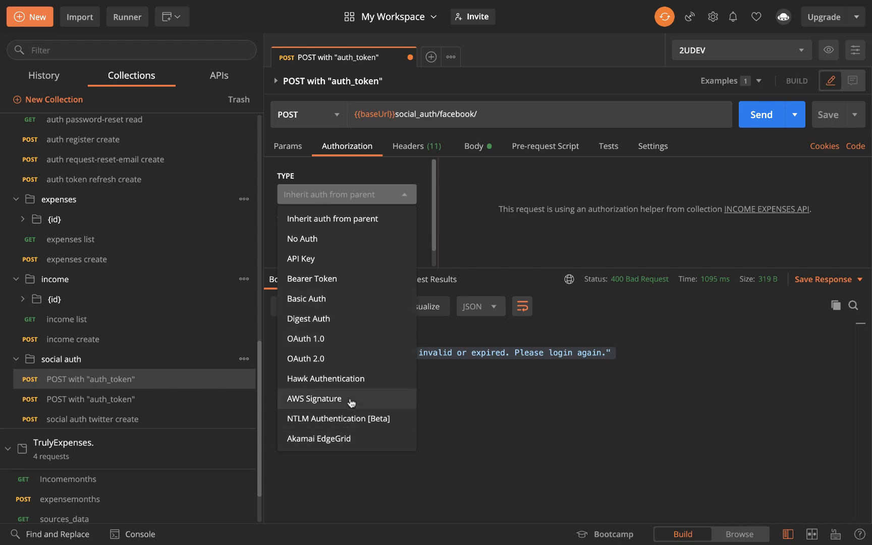
Authorize the social-auth request with Bearer token {{JWT}}, no environment selected
click(312, 278)
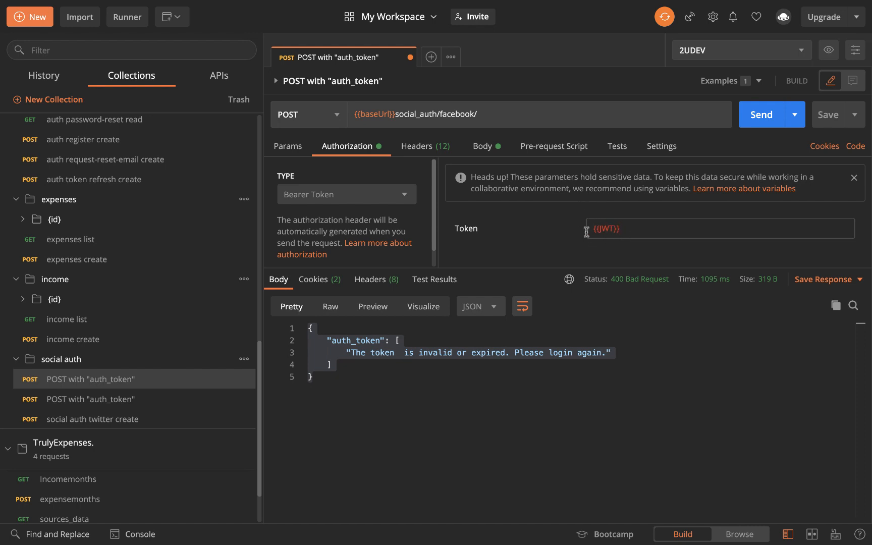
mouse_move(583, 248)
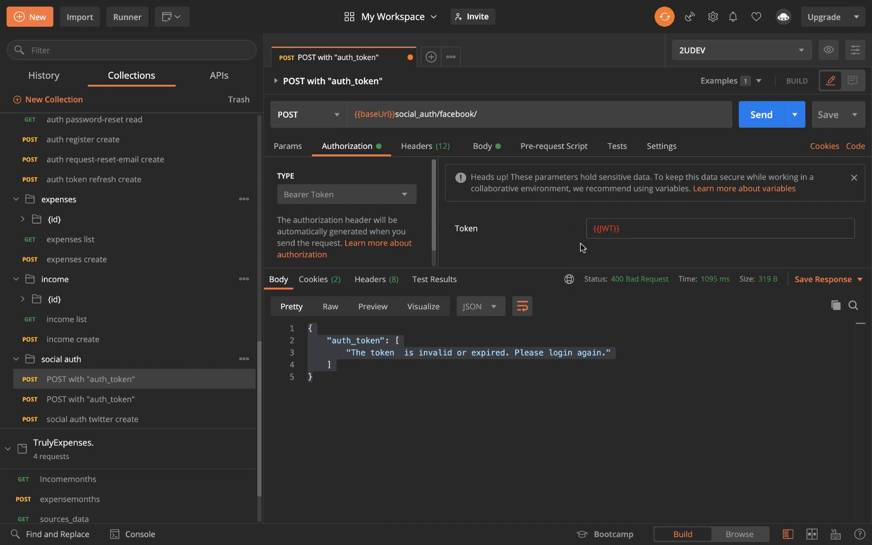
scroll(up, 3)
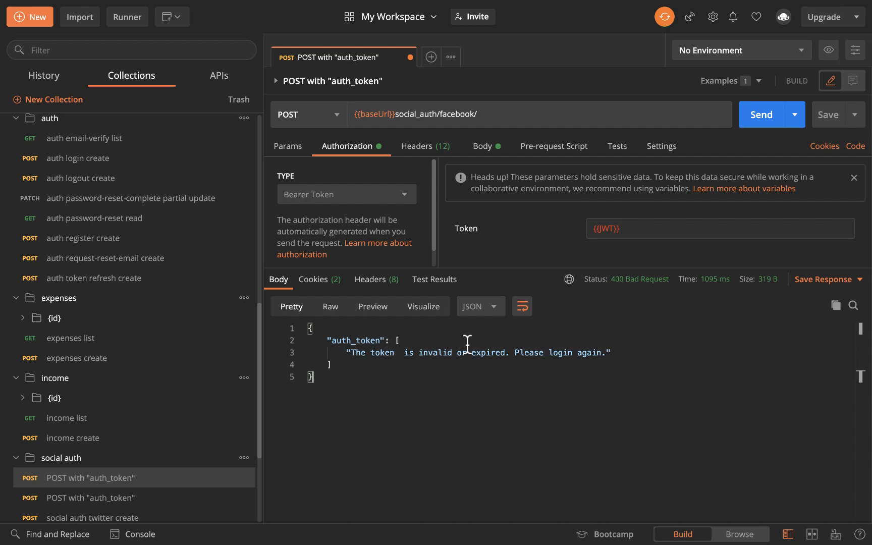
click(855, 50)
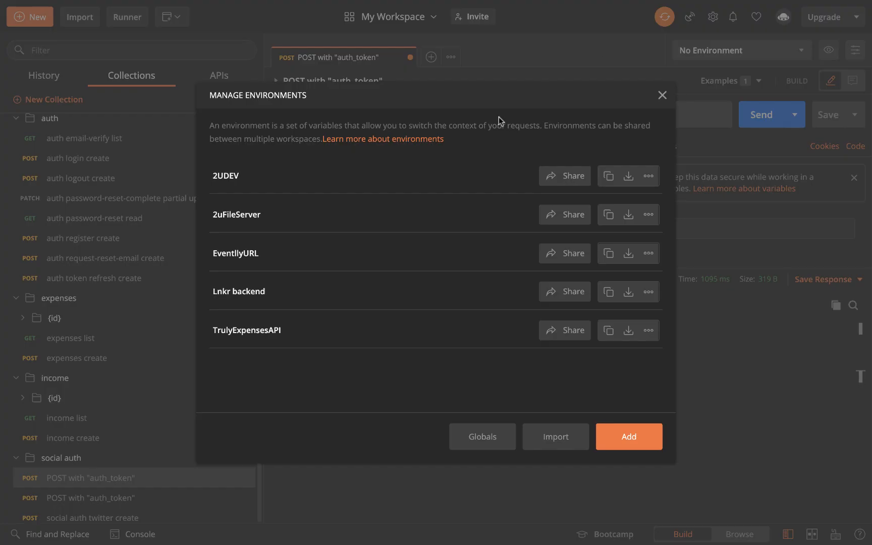
mouse_move(858, 63)
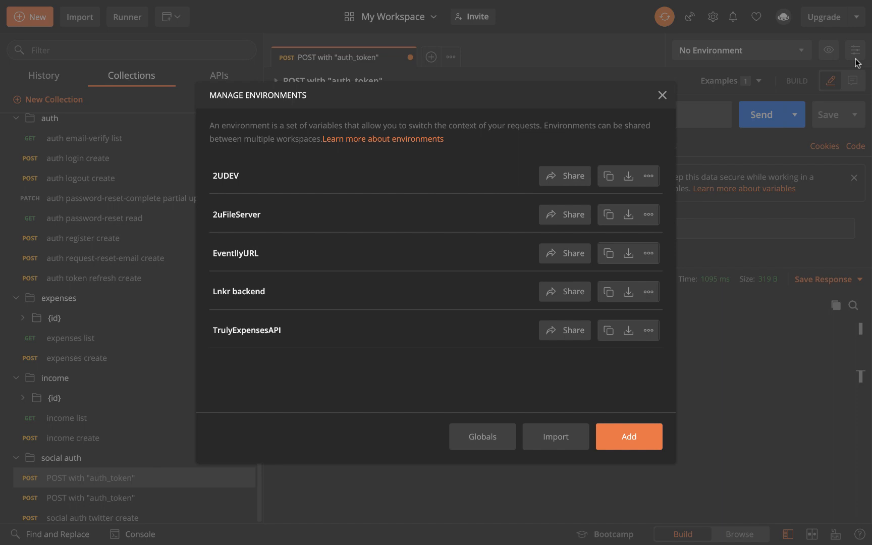
mouse_move(592, 442)
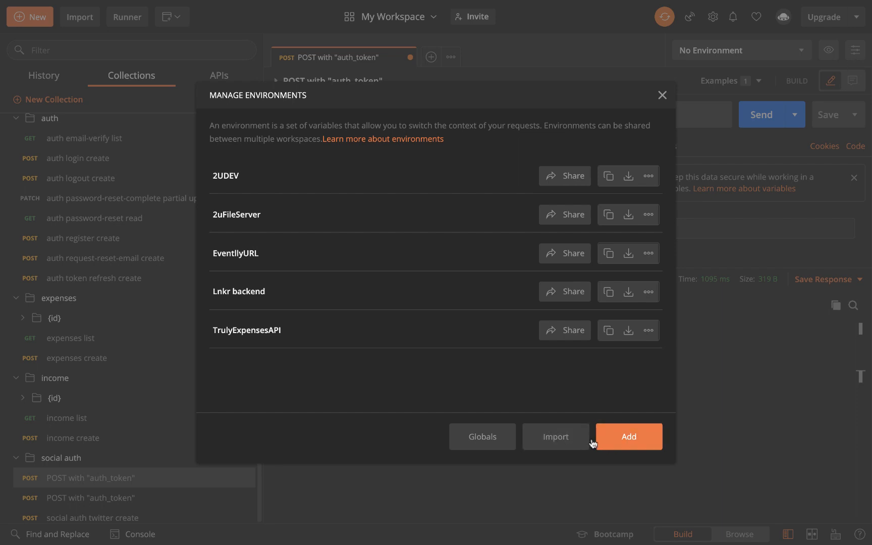
click(628, 436)
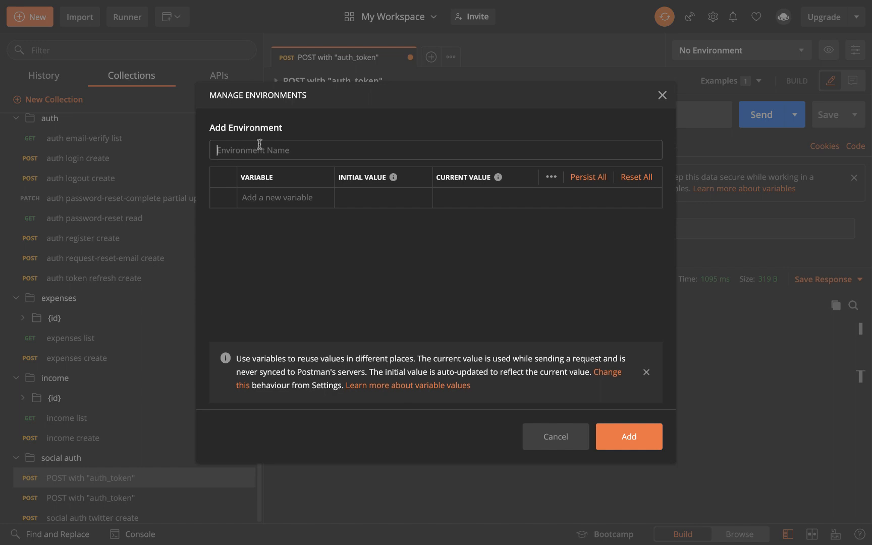
text(ExpensesE)
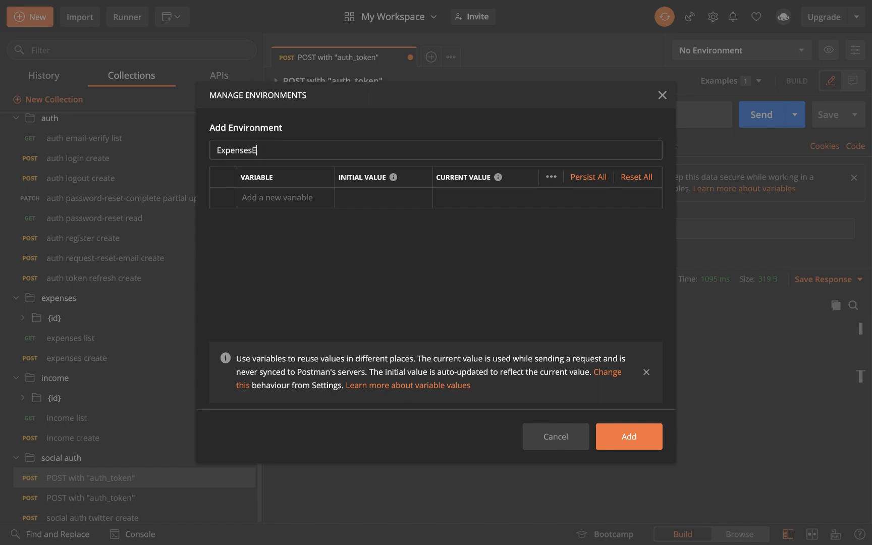
text(nv)
click(285, 198)
text(JWT)
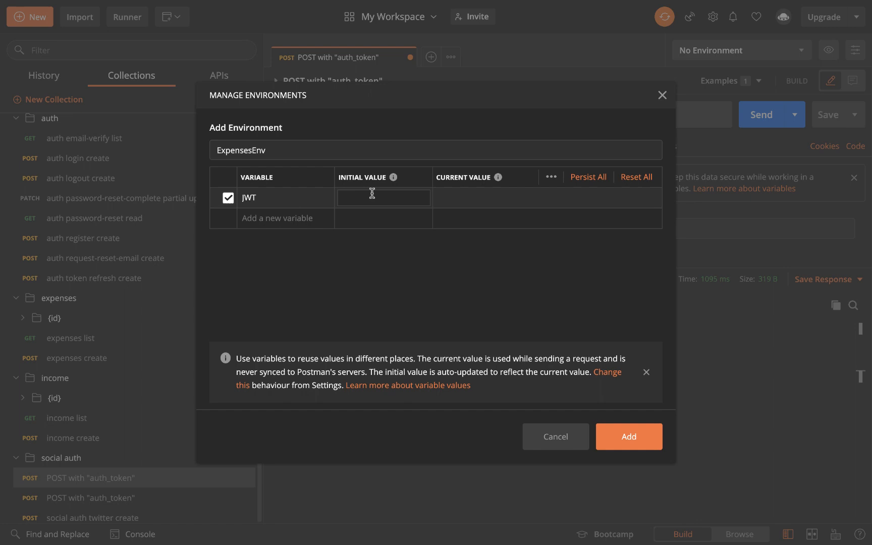
text(XSVBBSS)
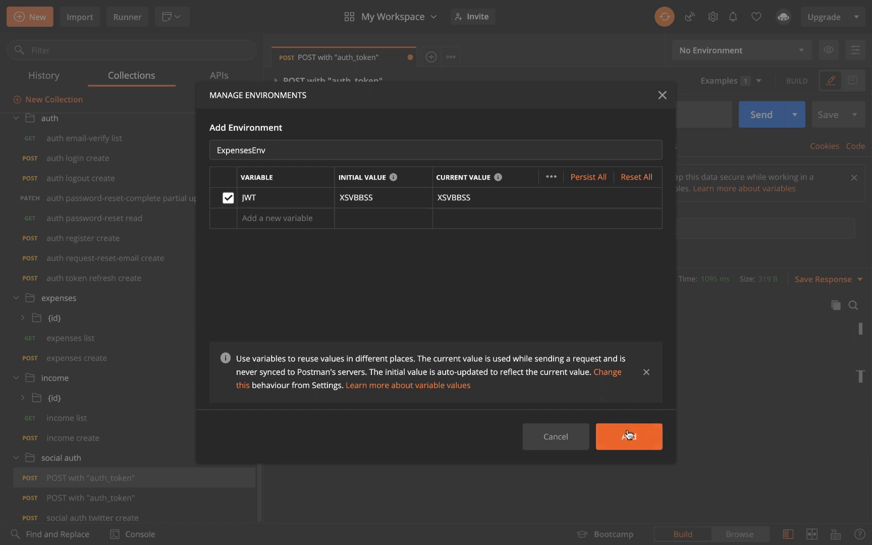
click(628, 436)
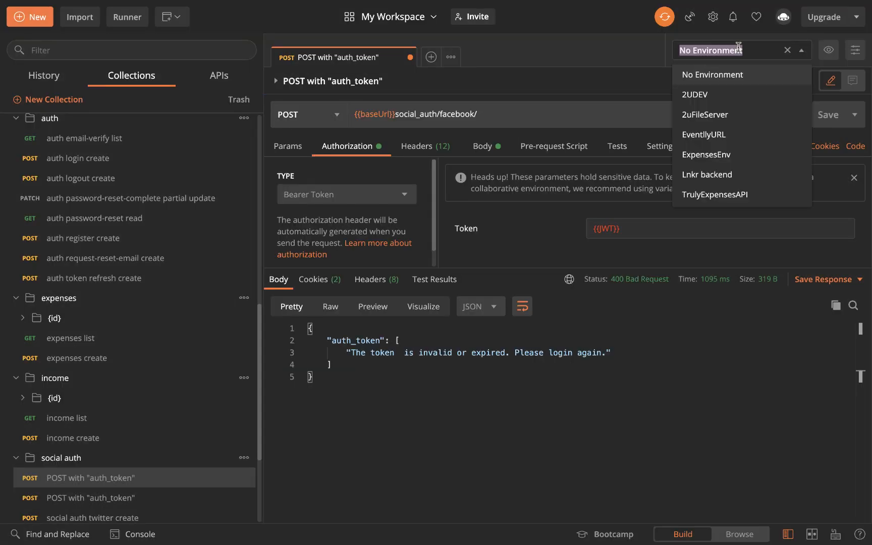
mouse_move(726, 194)
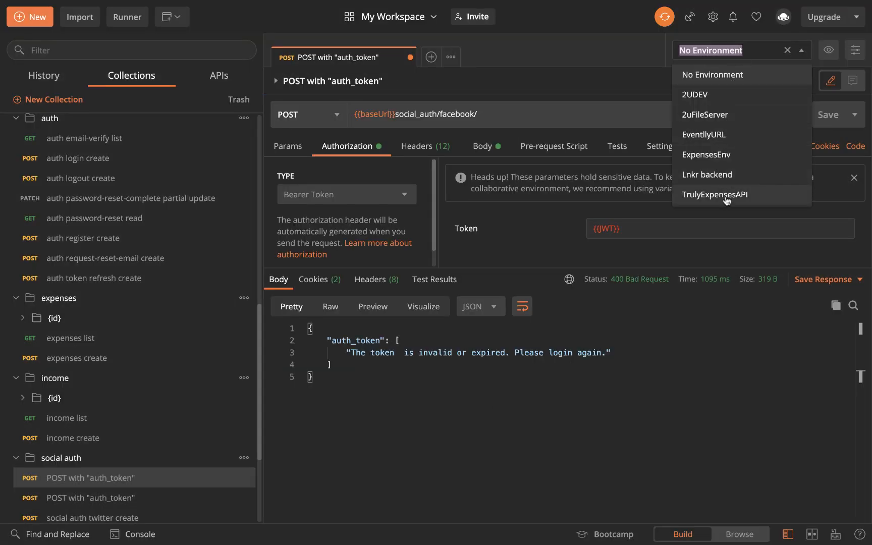
Activate ExpensesEnv and bring up the imported expenses list GET request
click(705, 155)
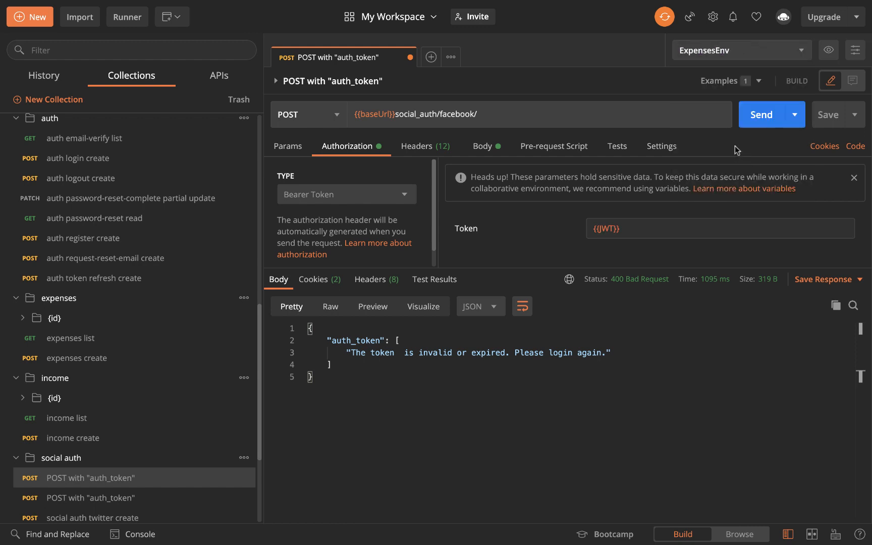
mouse_move(614, 218)
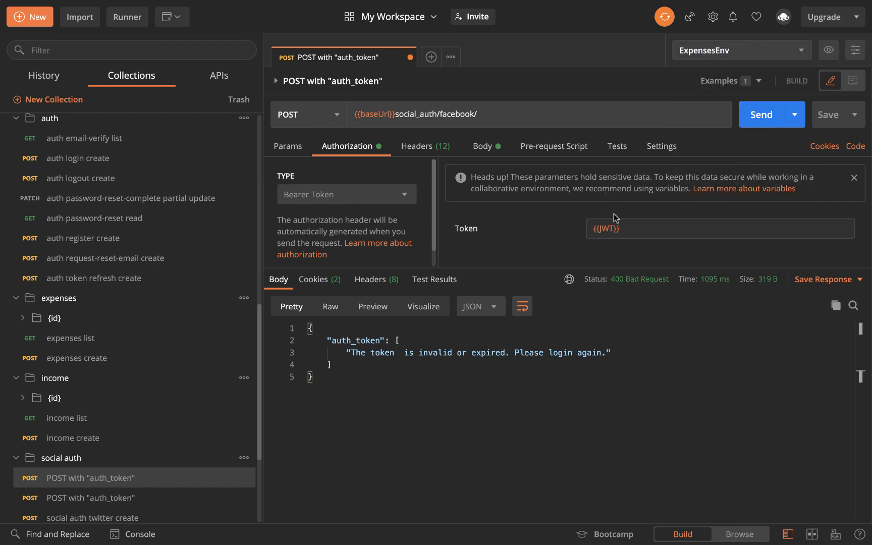
click(607, 228)
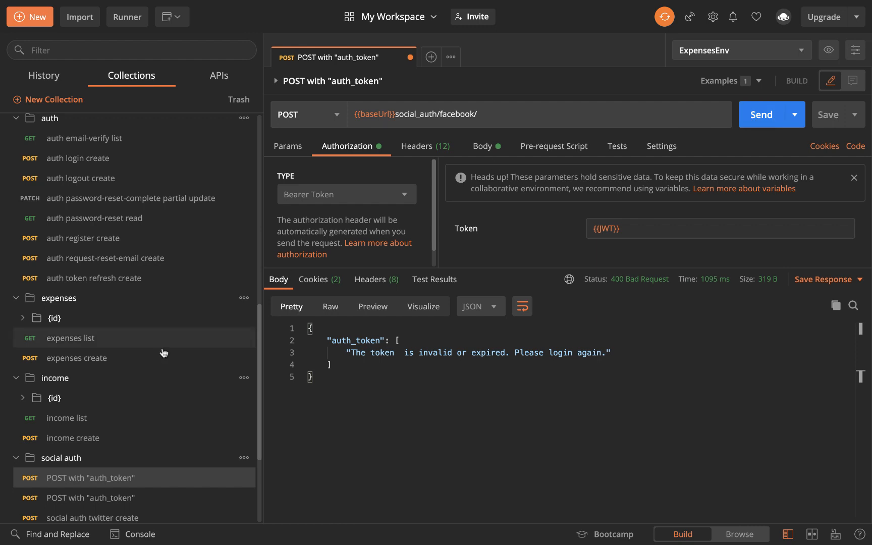
scroll(down, 3)
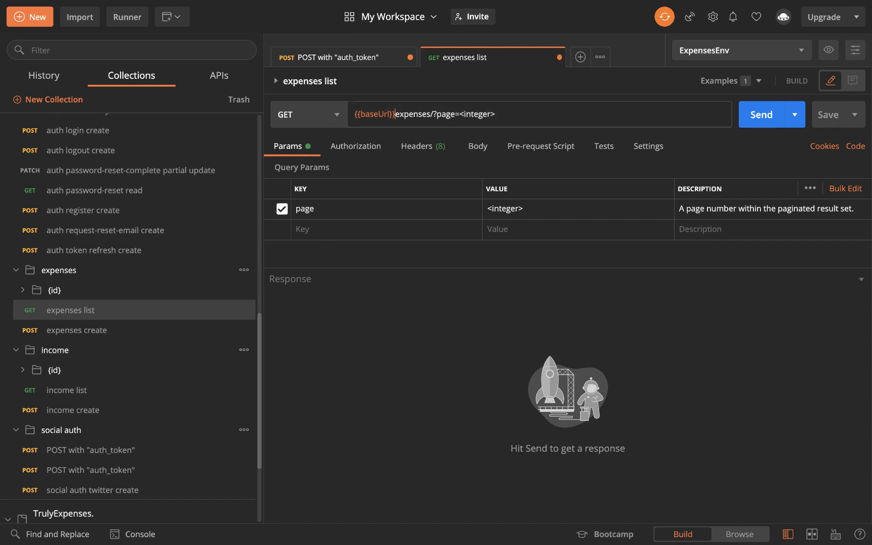
Send the expenses list request using Bearer token {{JWT}} authorization
click(355, 146)
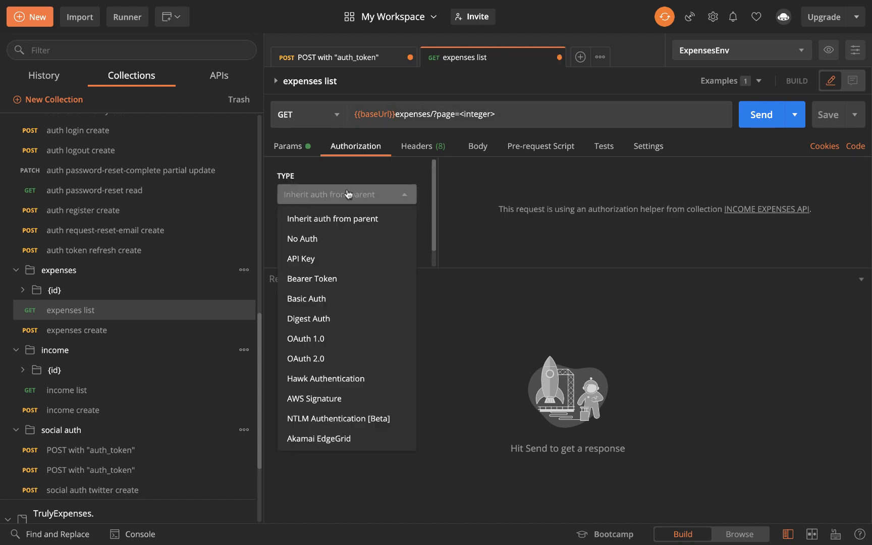
click(312, 279)
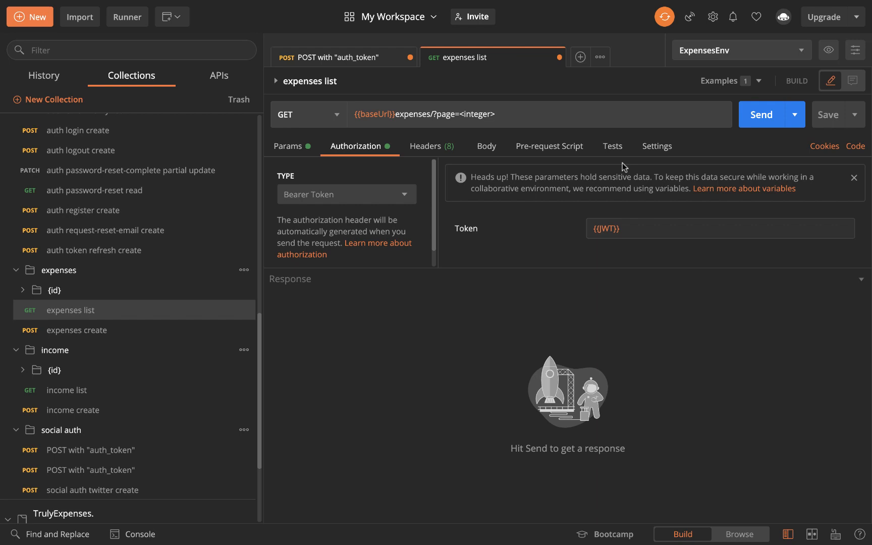
click(761, 115)
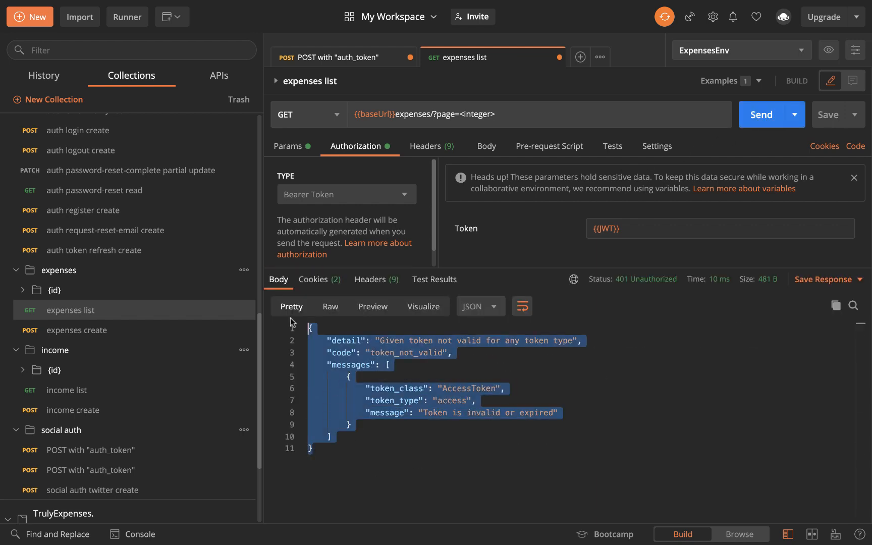
mouse_move(155, 200)
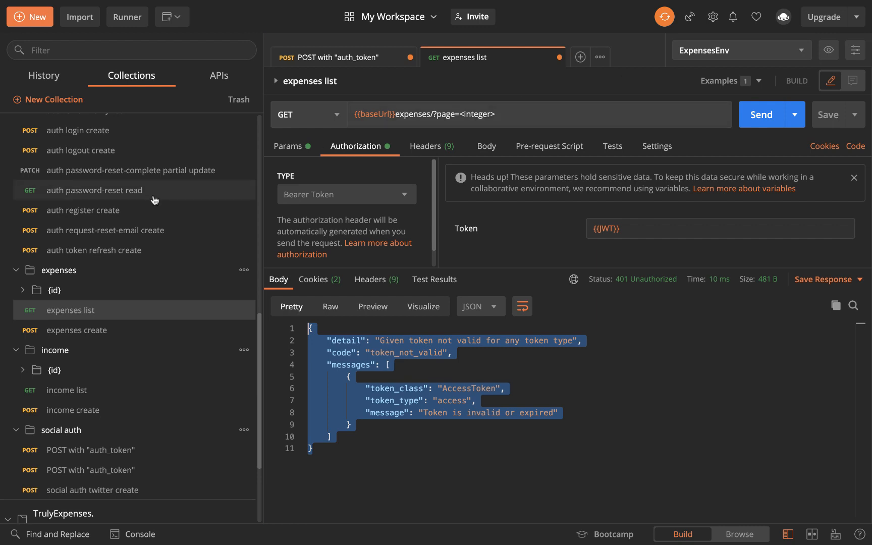
scroll(down, 3)
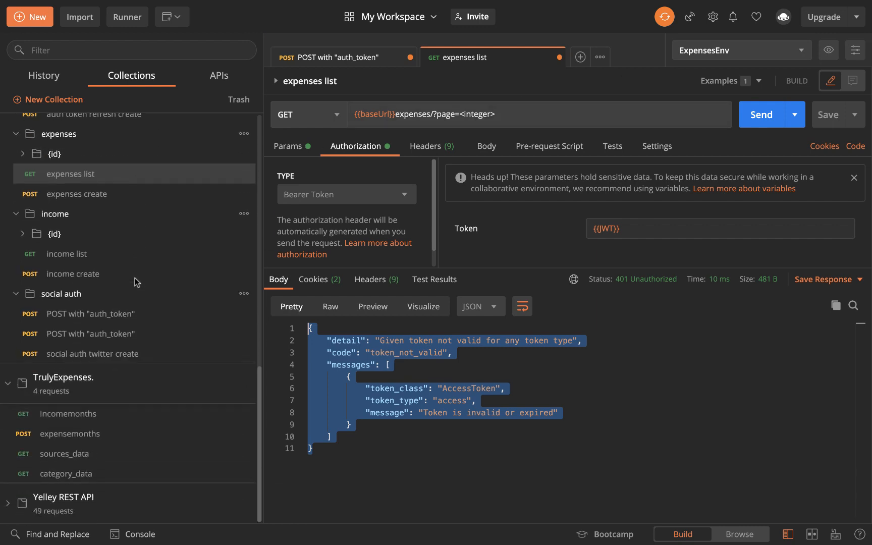
mouse_move(658, 95)
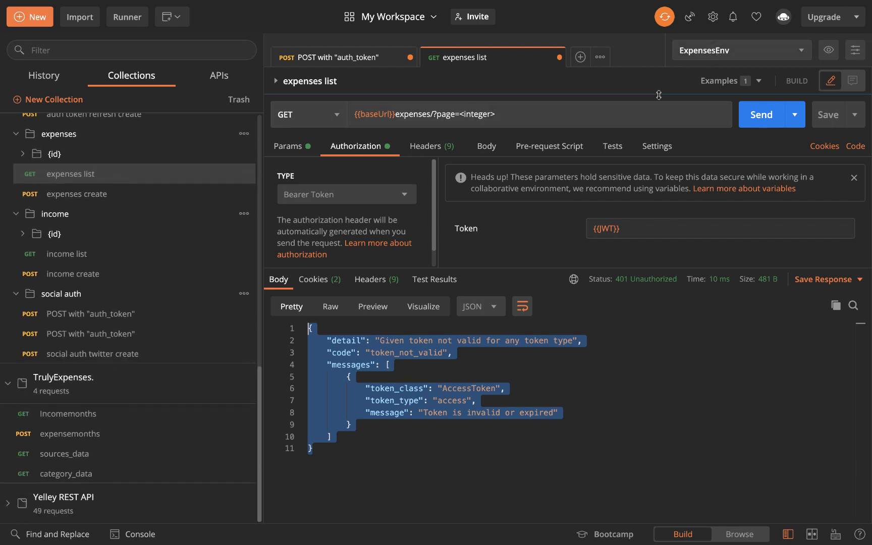
mouse_move(133, 421)
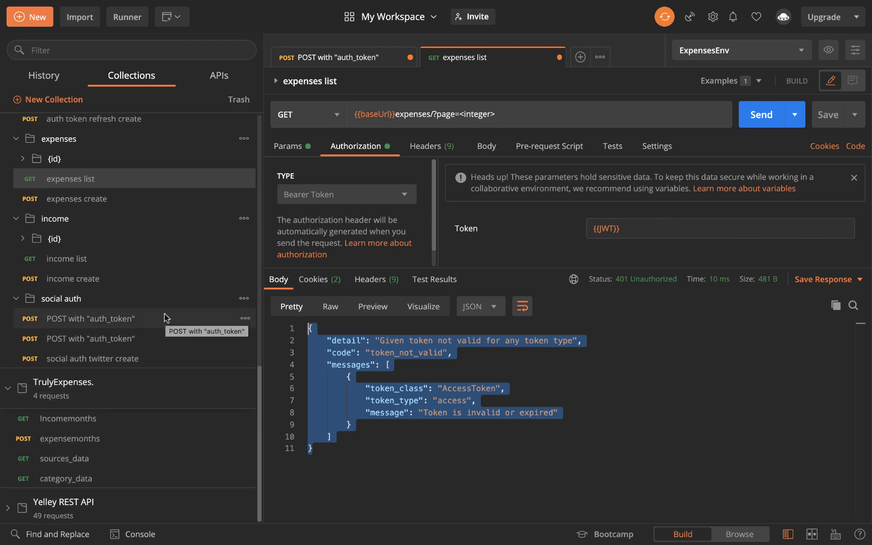
scroll(up, 3)
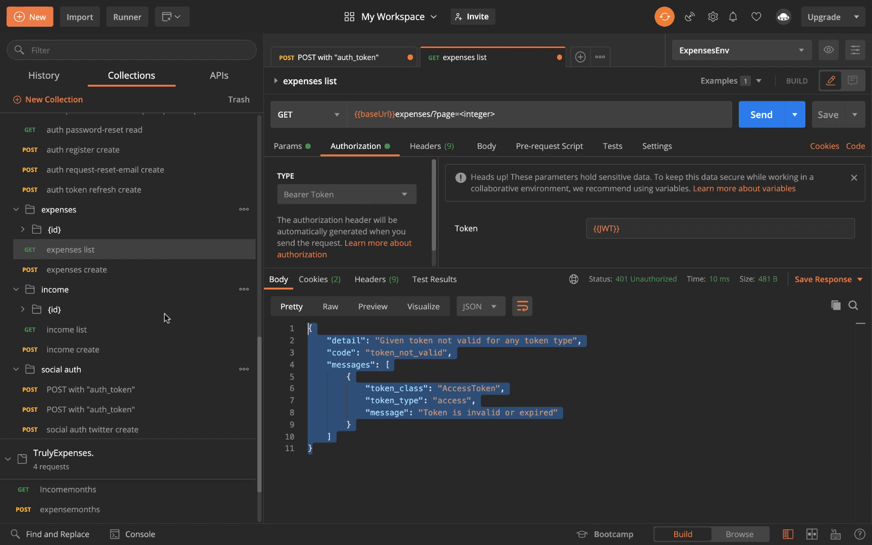